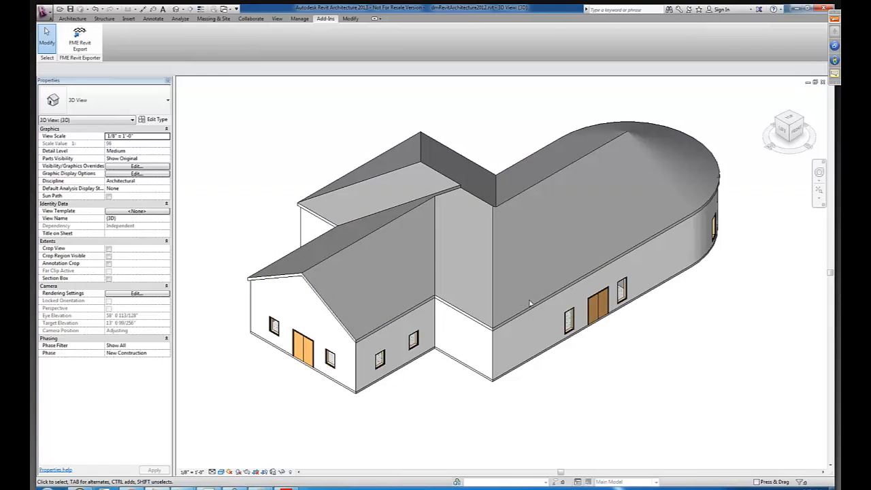
mouse_move(533, 303)
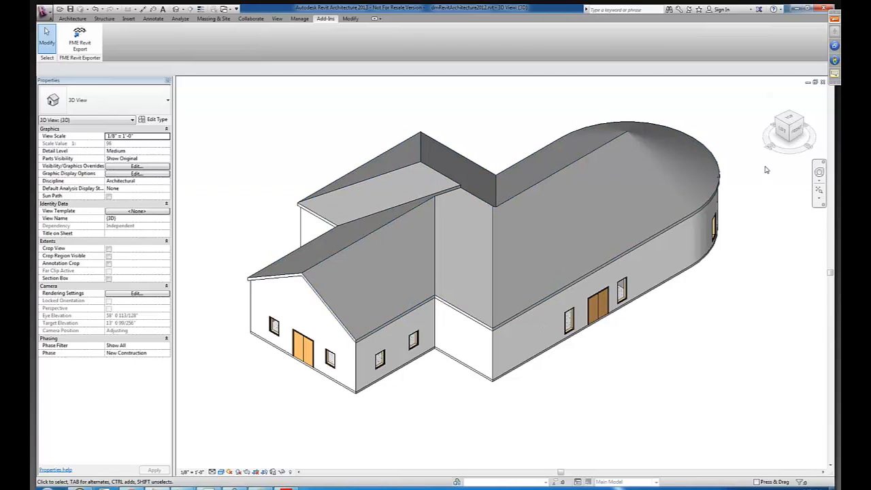
mouse_move(789, 129)
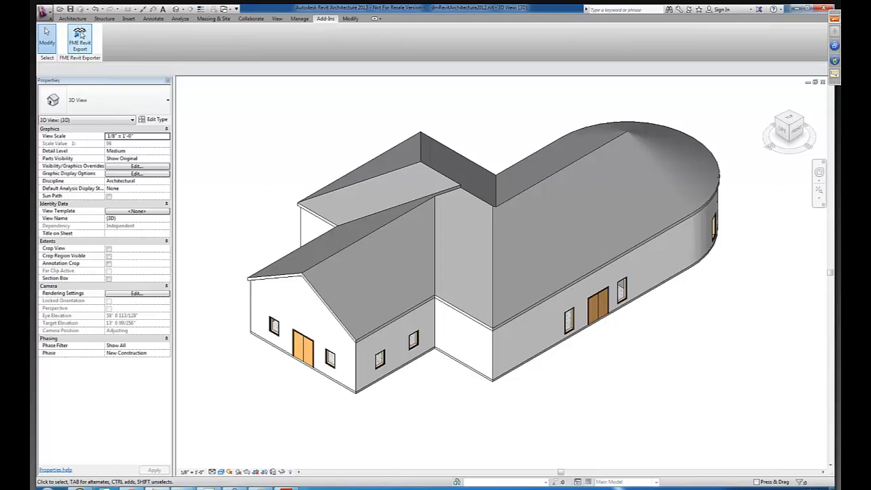
Start the FME export of the Revit building model, then cancel it mid-process.
left_click(79, 39)
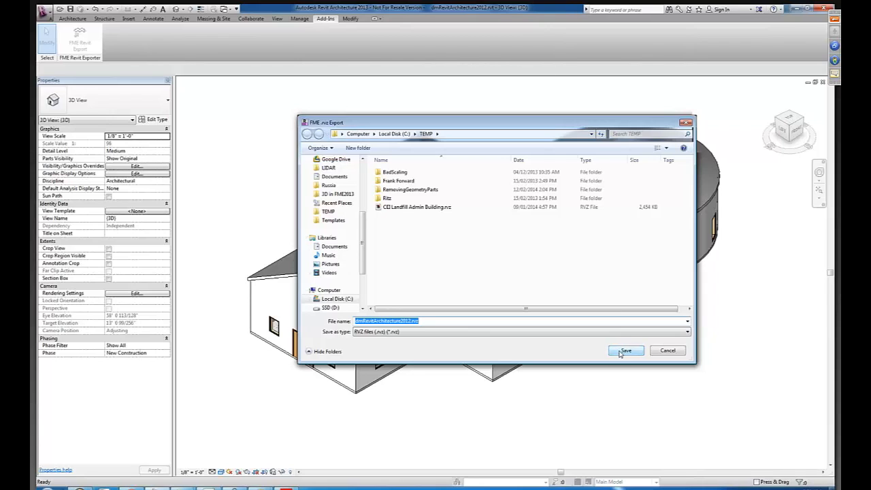
left_click(625, 350)
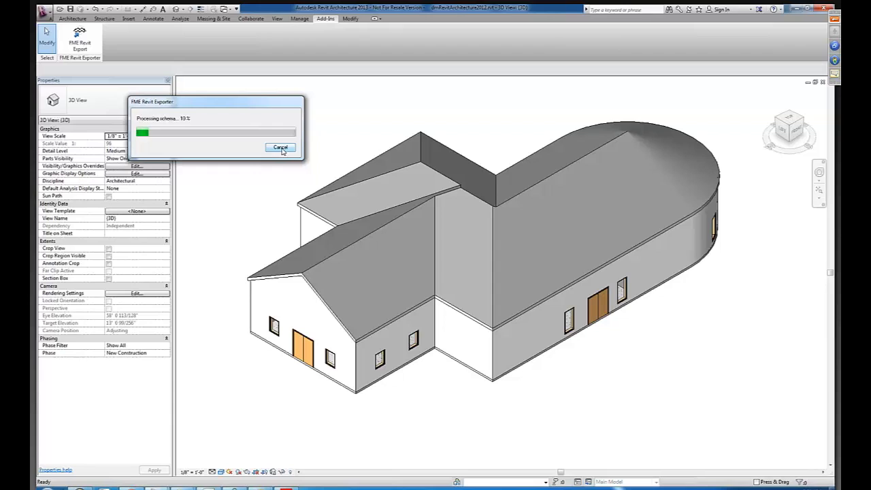
left_click(280, 148)
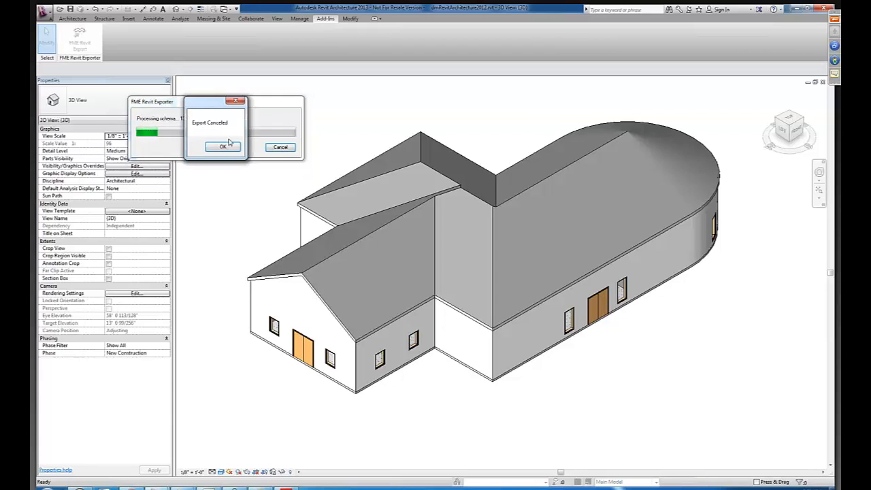
left_click(223, 146)
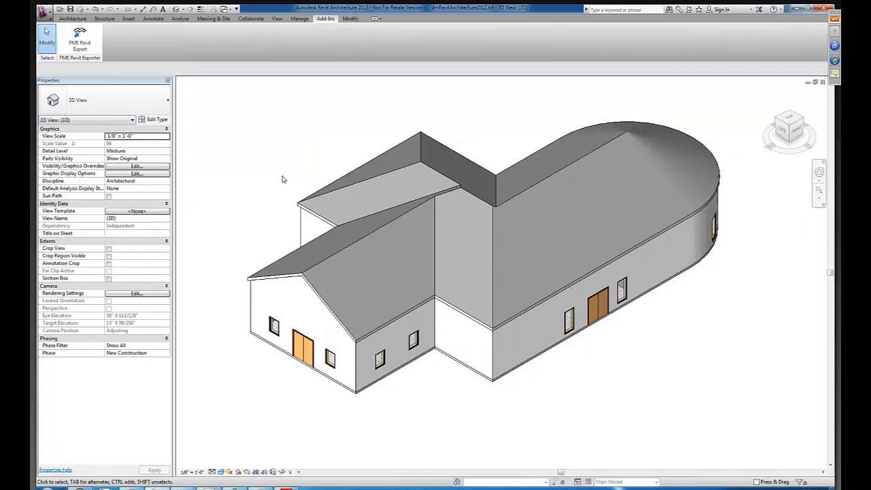
mouse_move(283, 179)
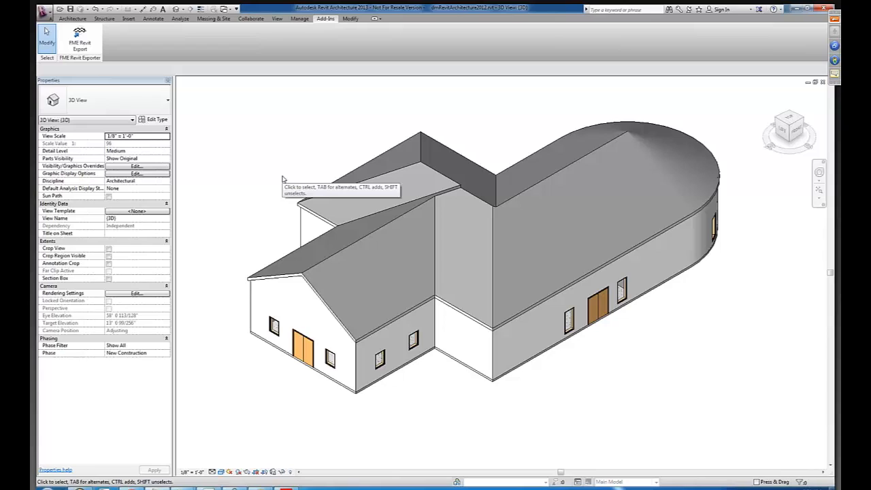
mouse_move(342, 484)
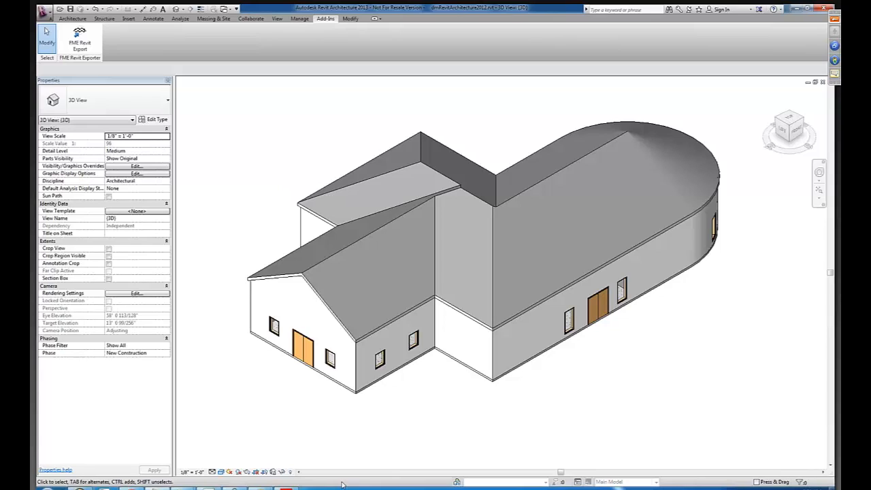
mouse_move(402, 388)
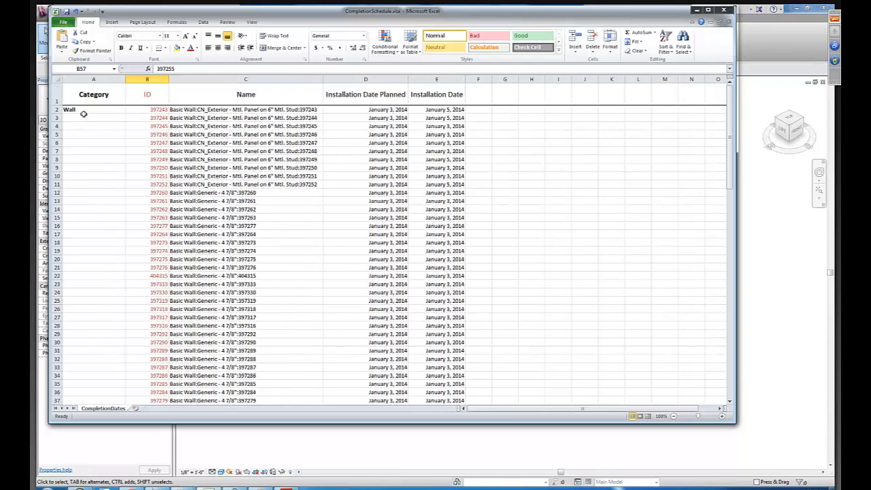
Scroll through the completion spreadsheet and check the installation date in cell E2.
scroll("down", 3)
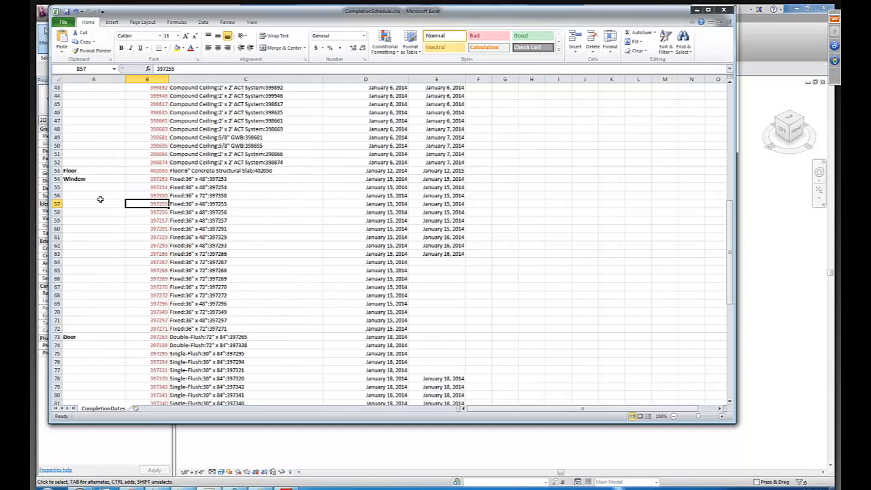
scroll("down", 3)
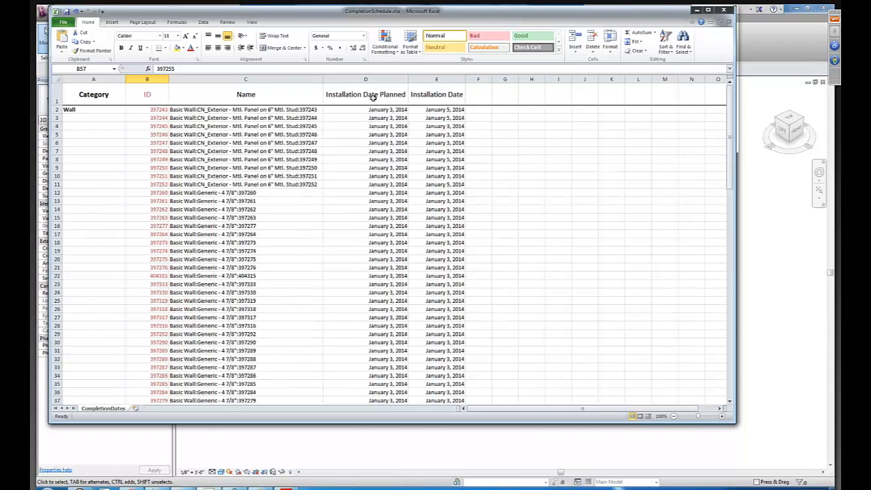
left_click(436, 93)
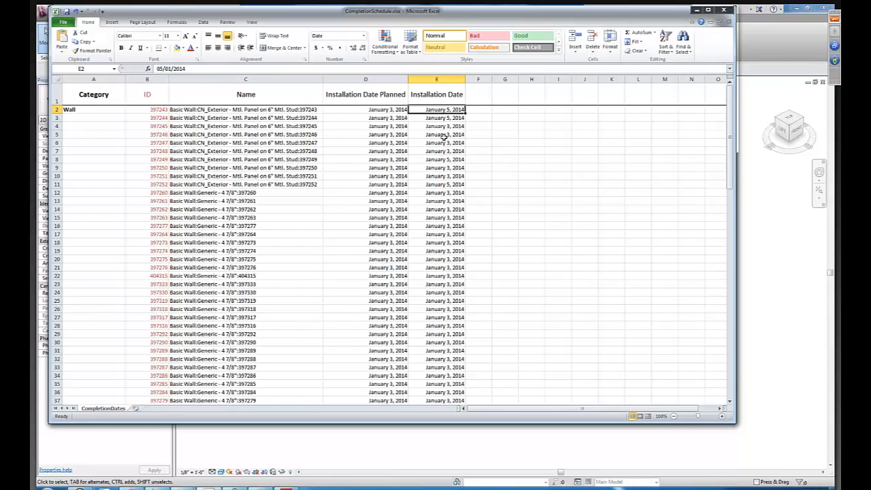
scroll("down", 3)
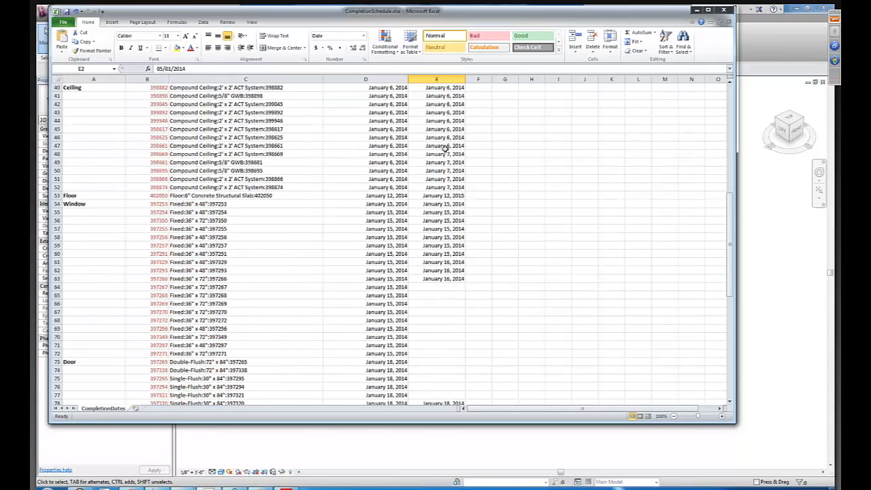
scroll("down", 3)
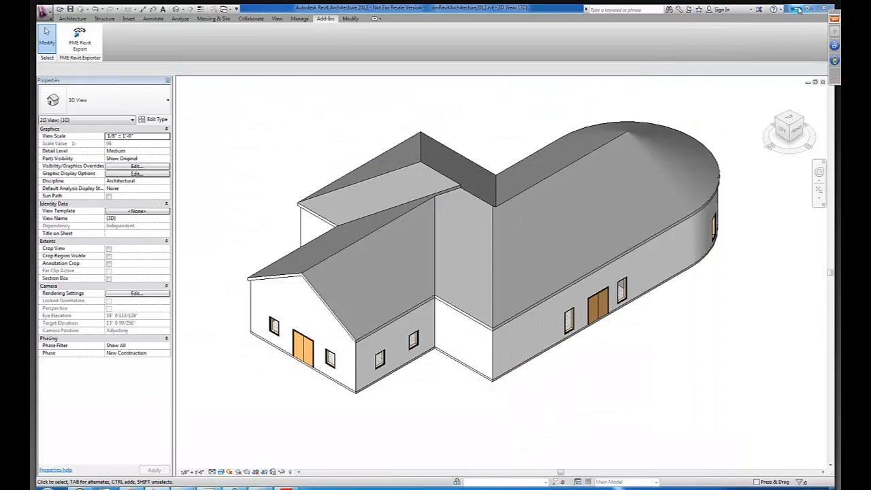
mouse_move(798, 8)
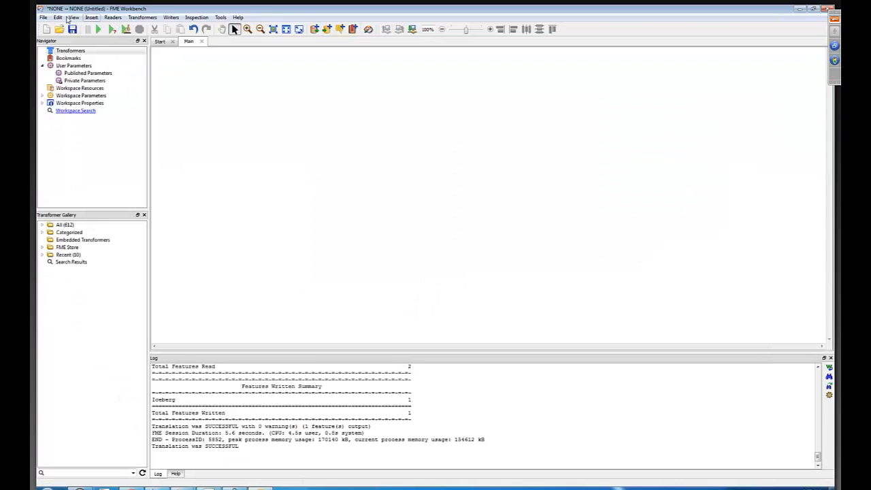
Add a new reader and choose Autodesk Revit as its format.
left_click(113, 17)
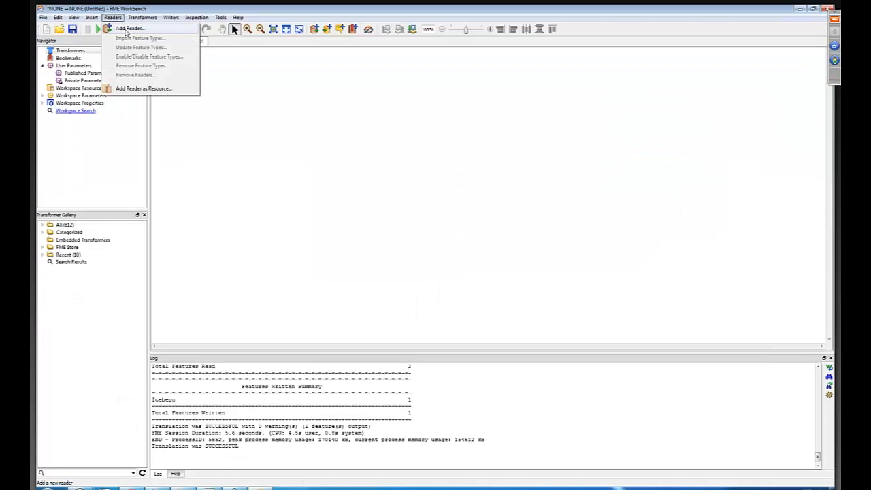
left_click(129, 28)
type("revit")
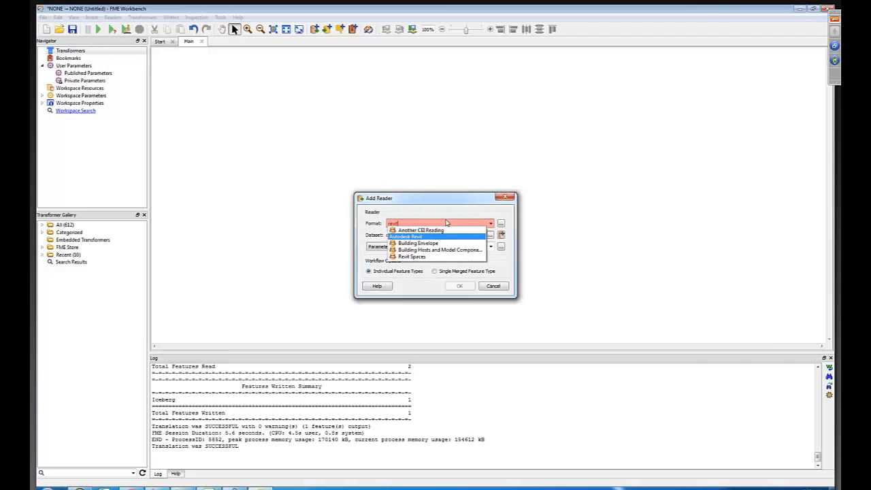
left_click(407, 236)
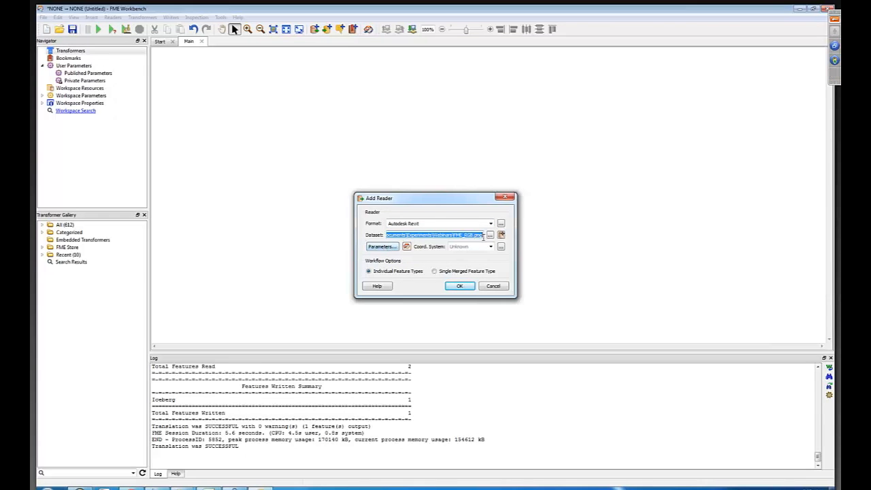
Set the Revit reader's dataset to NewBuilding.rvz from the Webinars folder.
left_click(501, 234)
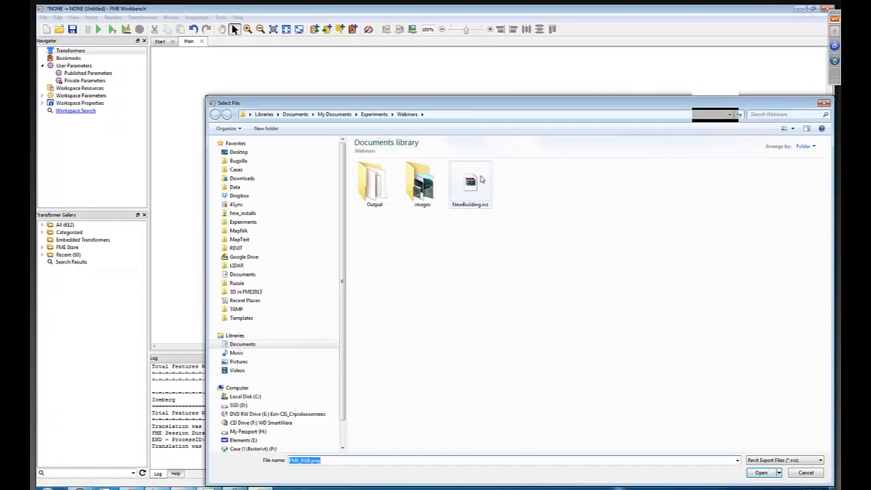
left_click(470, 184)
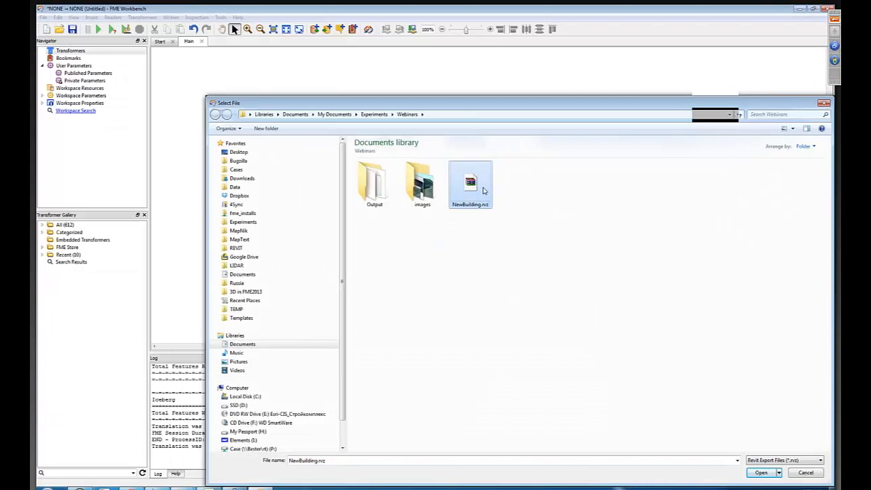
mouse_move(471, 184)
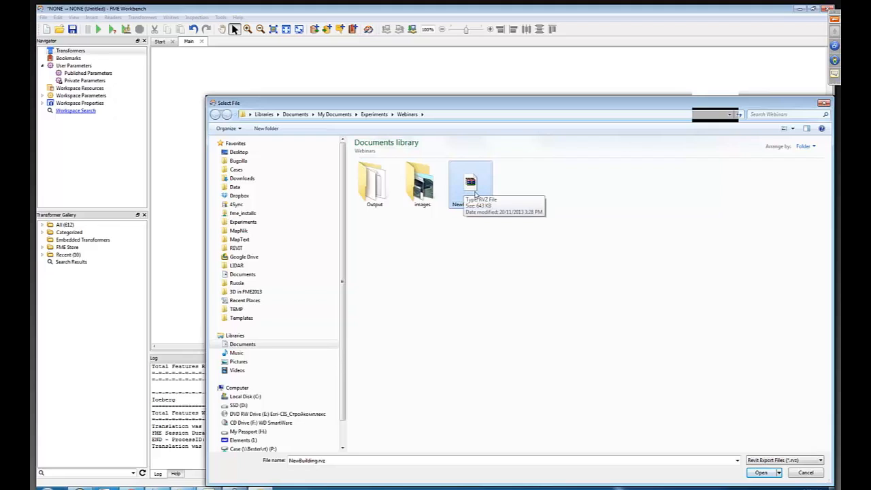
mouse_move(537, 185)
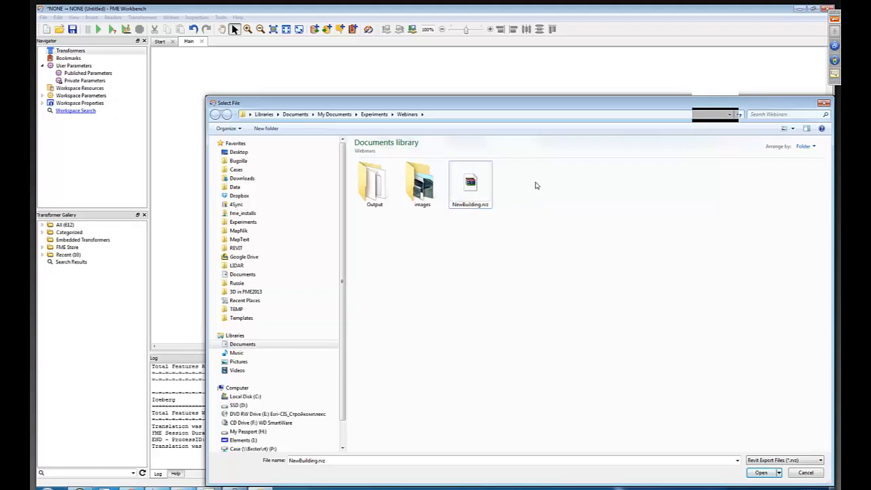
left_click(470, 183)
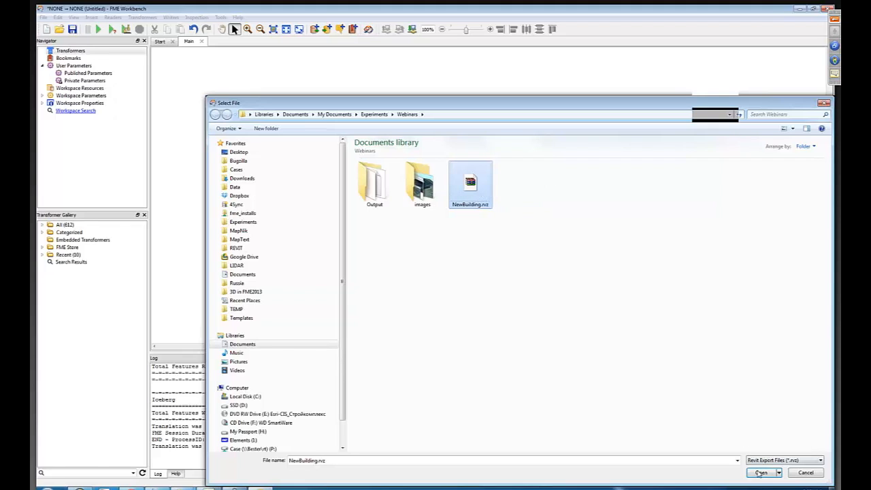
left_click(759, 472)
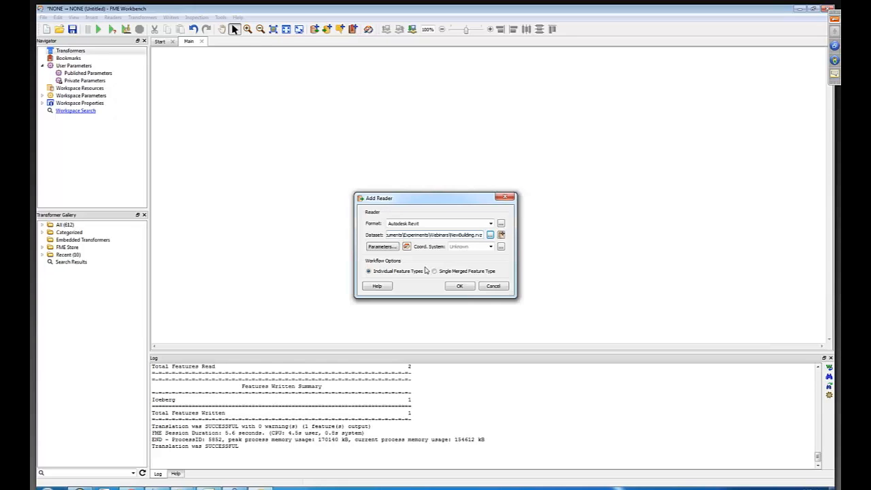
mouse_move(422, 266)
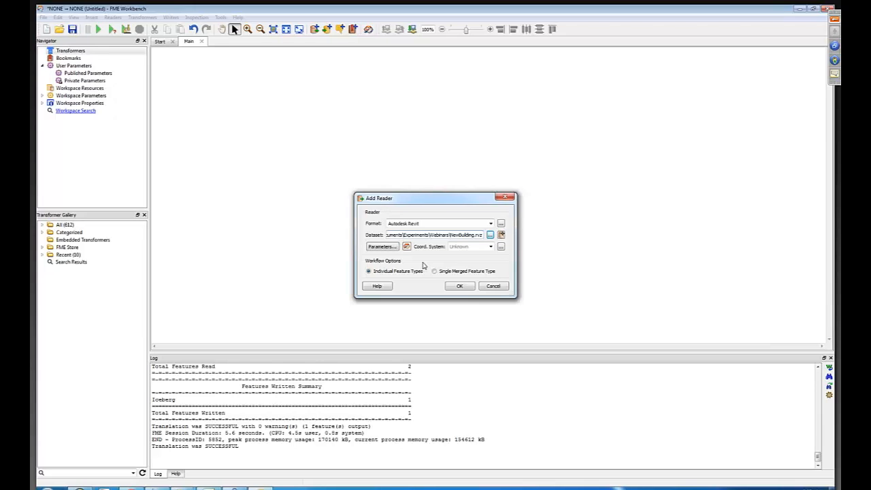
mouse_move(346, 244)
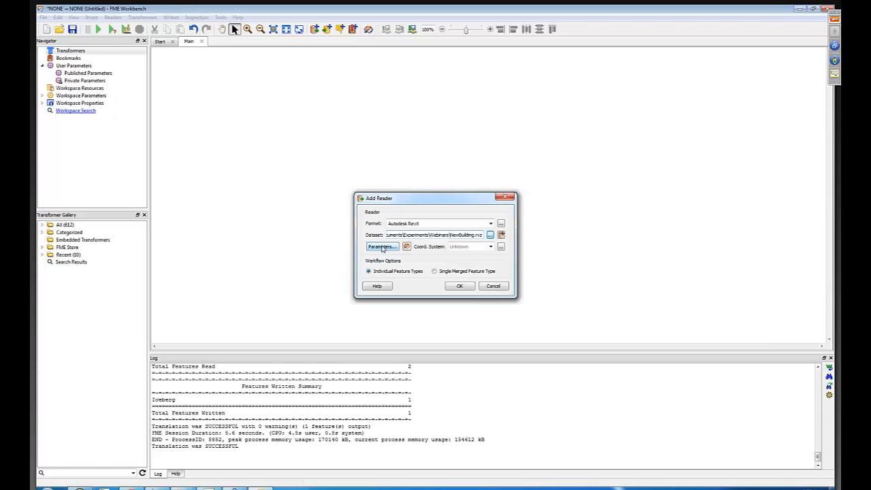
Open the Windows Start menu while the Revit reader dialog stays pending.
left_click(10, 489)
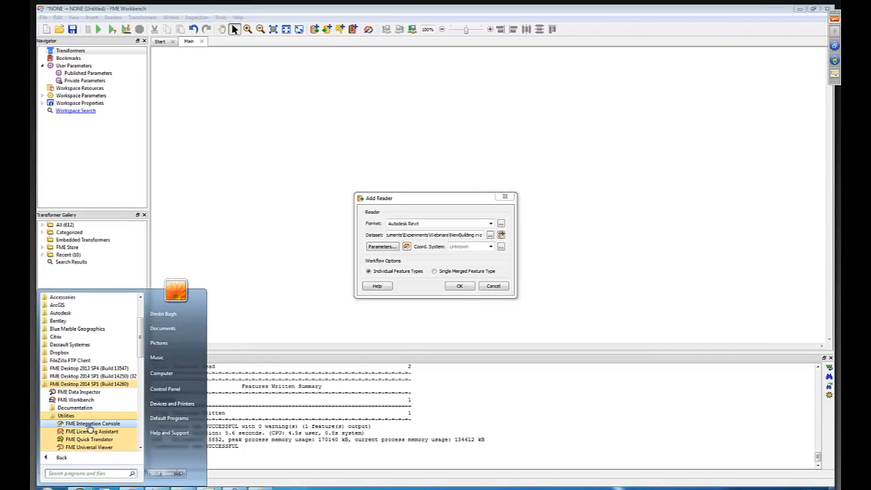
Run FME Integration Console from the FME Desktop 2014 Utilities menu.
right_click(92, 423)
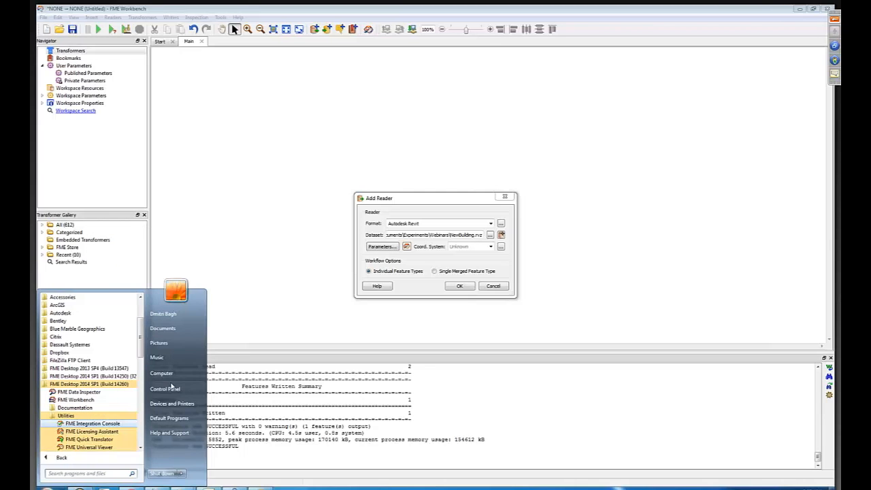
left_click(92, 422)
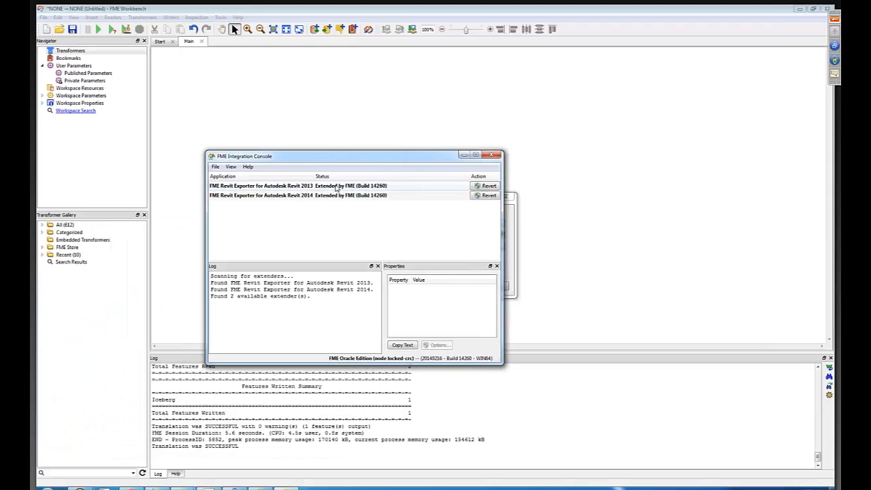
Inspect the Revit 2013 and 2014 exporter properties, then close the Integration Console.
left_click(292, 185)
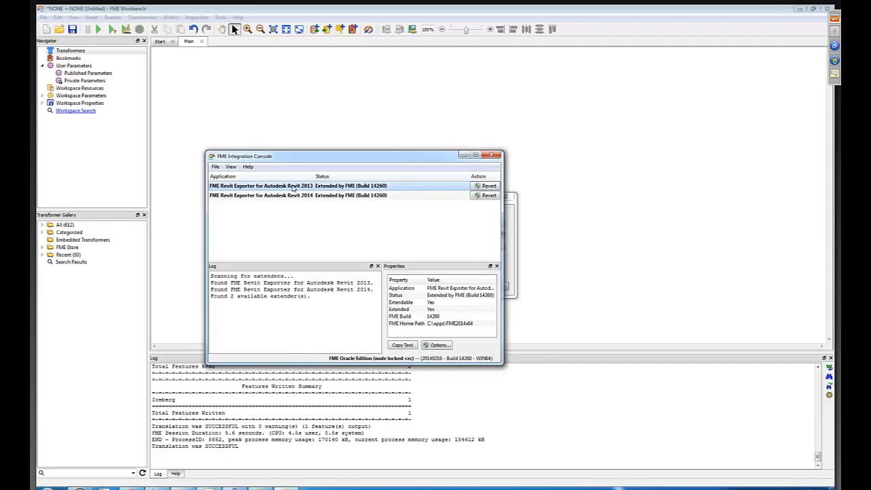
left_click(298, 195)
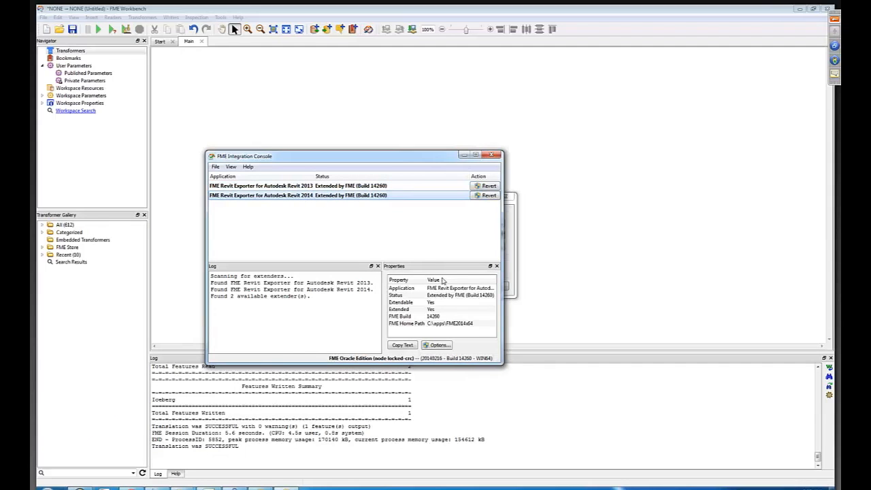
mouse_move(428, 280)
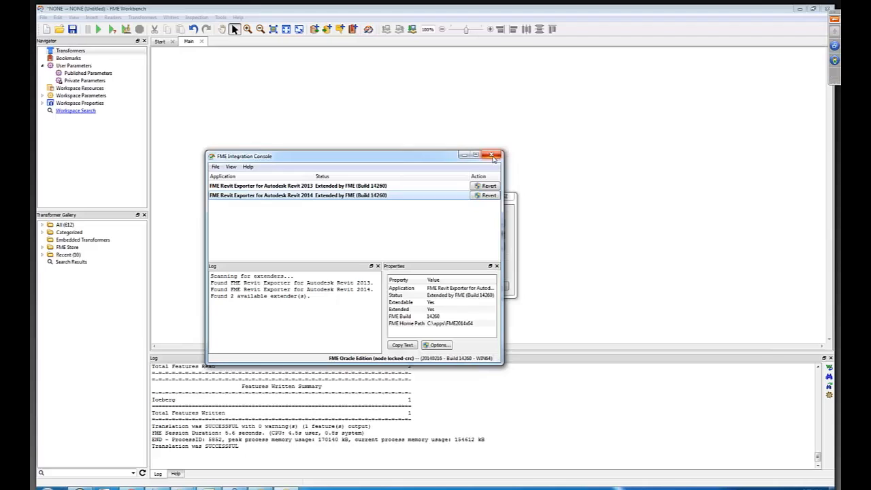
mouse_move(492, 159)
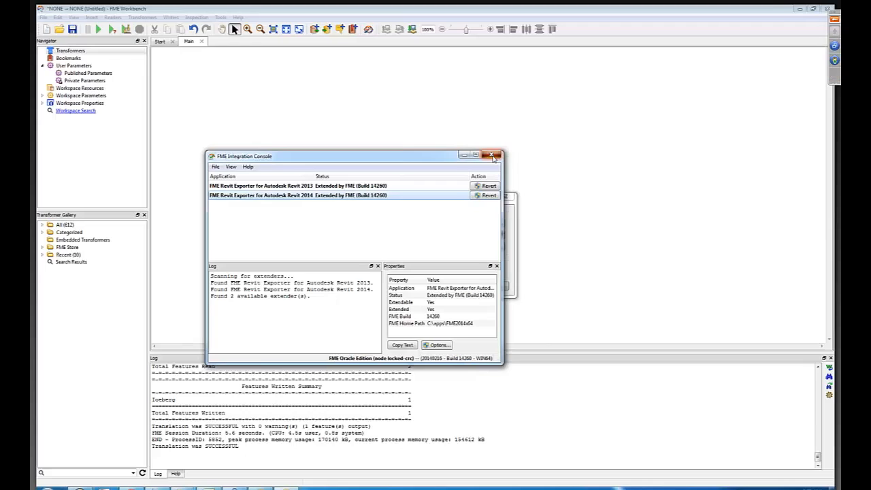
left_click(496, 157)
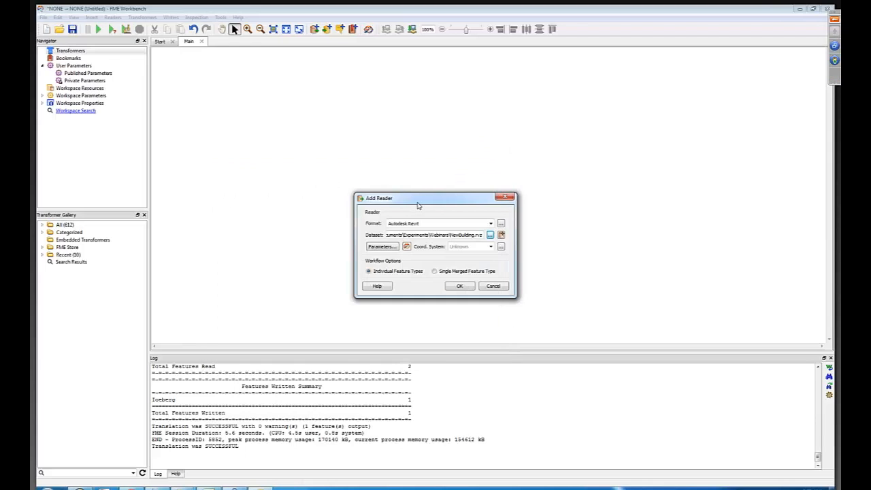
Open the Revit reader parameters and the list of Revit data views.
left_click_drag(417, 198, 388, 156)
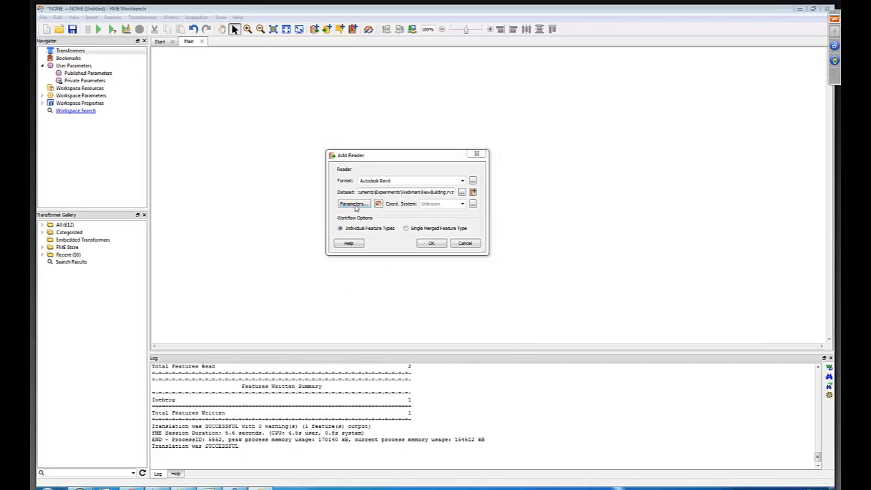
left_click(352, 203)
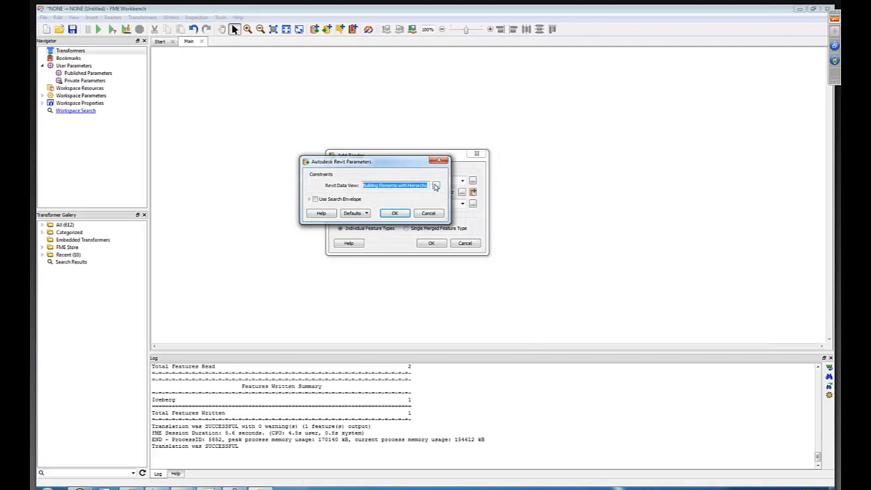
left_click(435, 185)
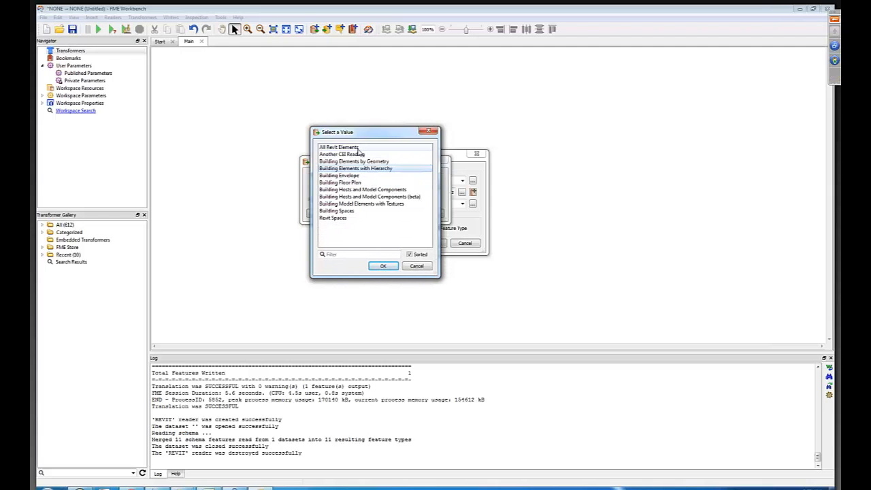
Choose the Building Hosts and Model Components (beta) data view over All Revit Elements.
left_click(338, 147)
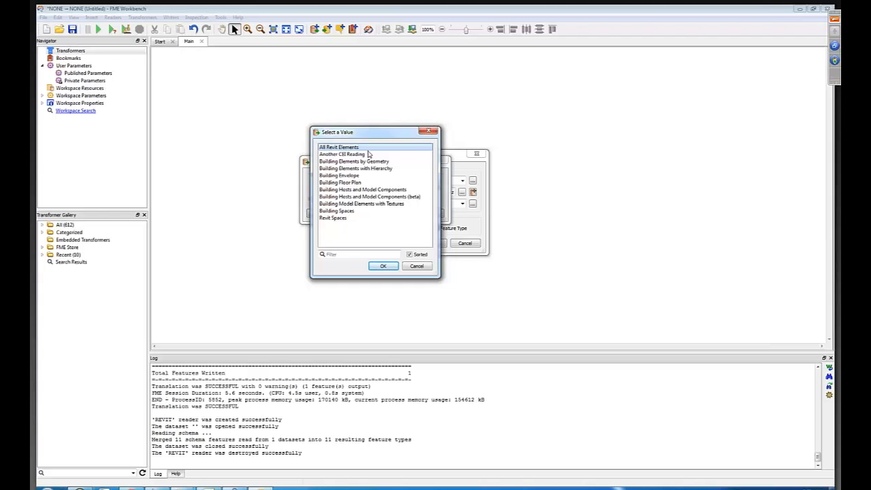
left_click(339, 175)
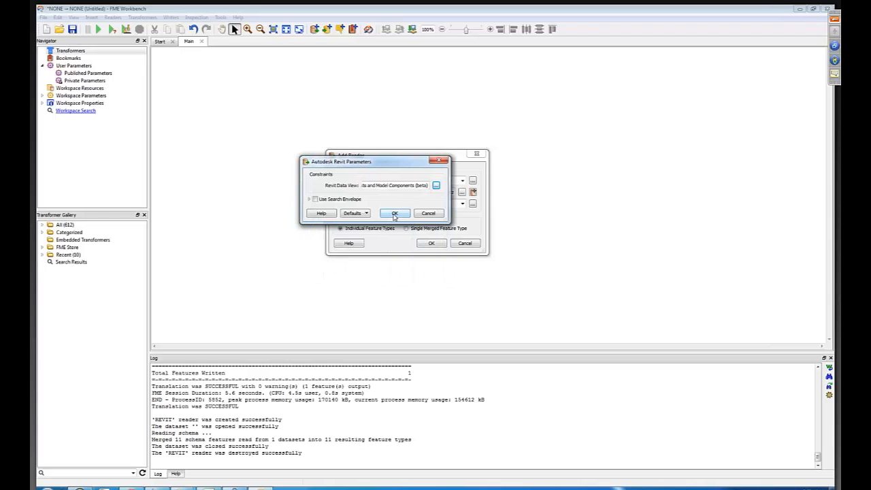
Confirm the Revit parameters and add the reader with its eight feature types.
left_click(394, 213)
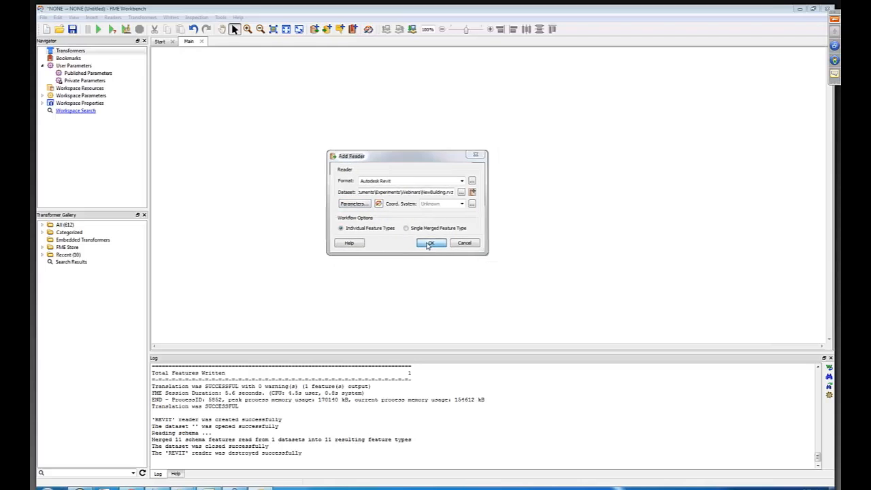
left_click(430, 243)
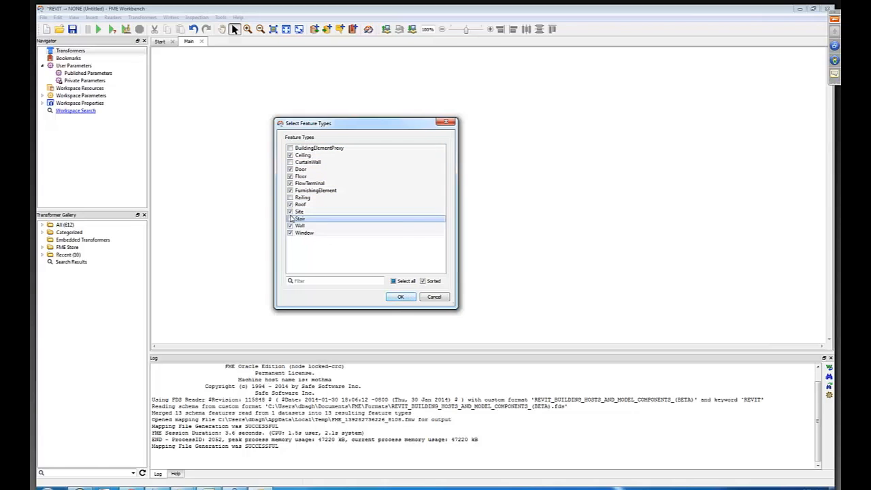
left_click(400, 296)
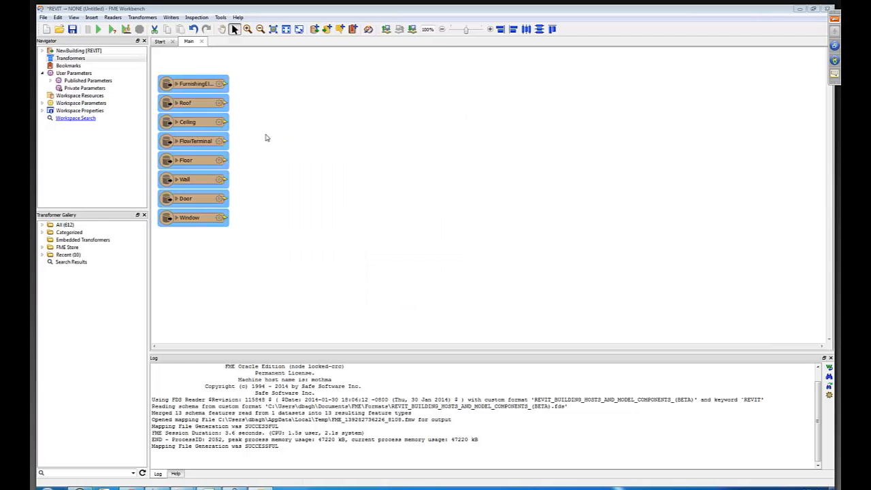
mouse_move(243, 107)
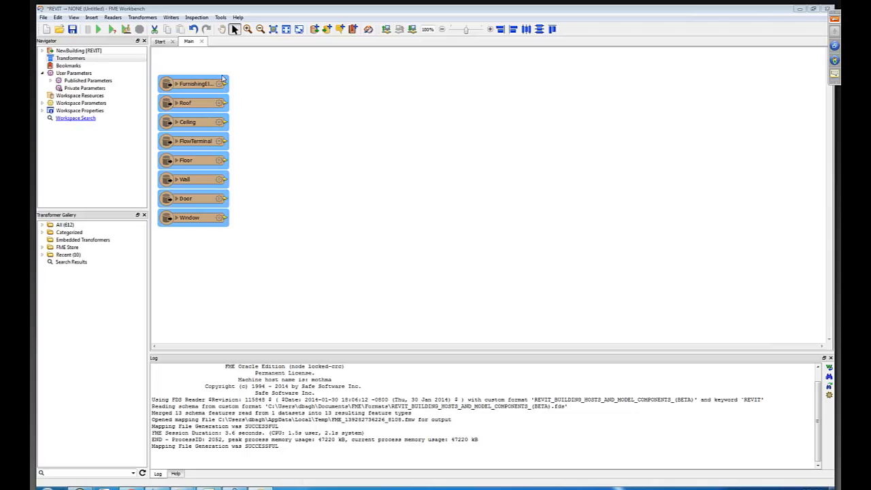
Open an existing workspace from the File menu, discarding changes to the draft.
left_click(43, 17)
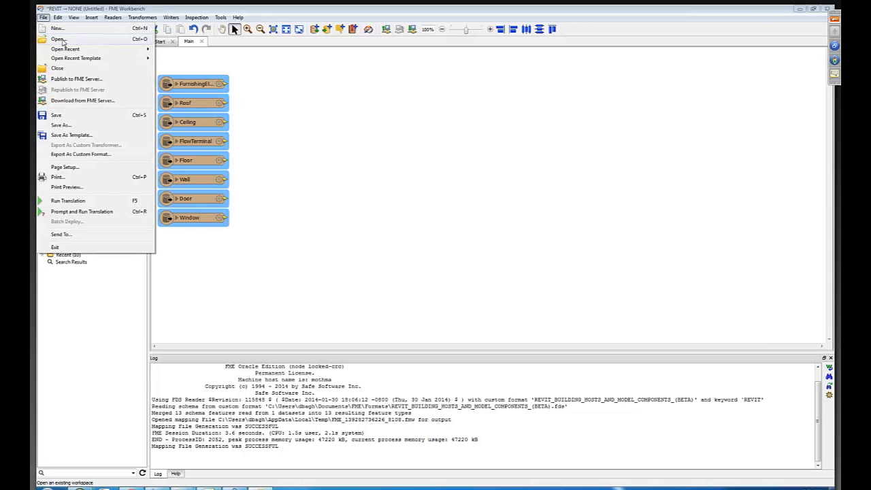
left_click(65, 48)
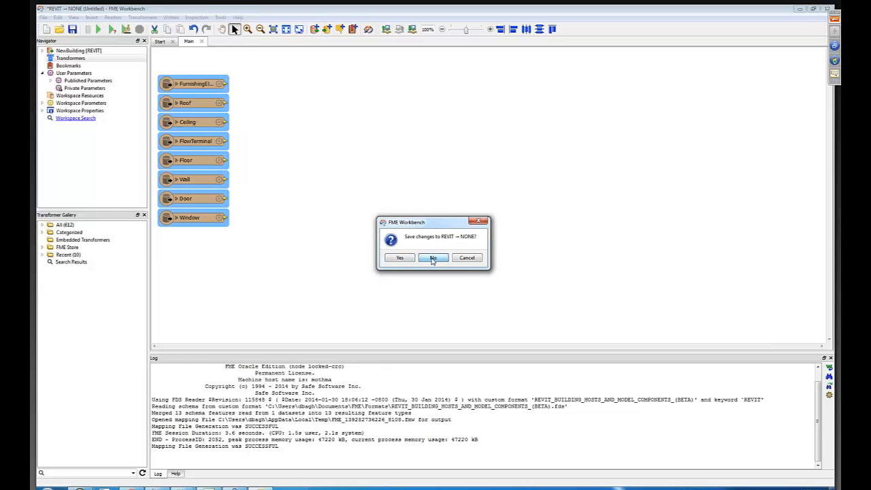
left_click(434, 257)
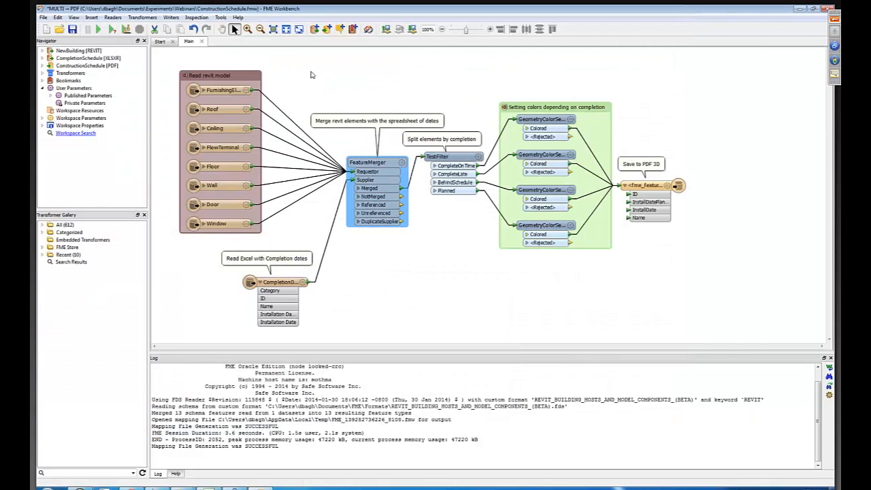
Run the ConstructionSchedule translation and open the FeatureMerger settings.
left_click(99, 29)
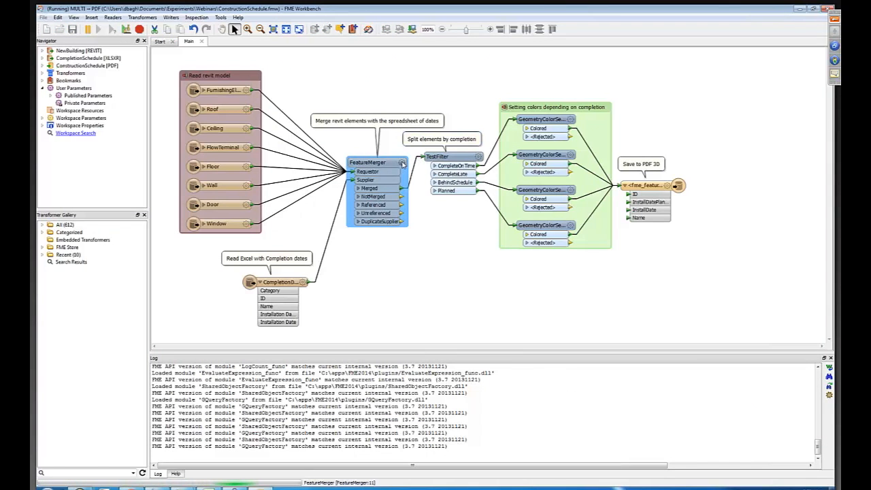
double_click(368, 162)
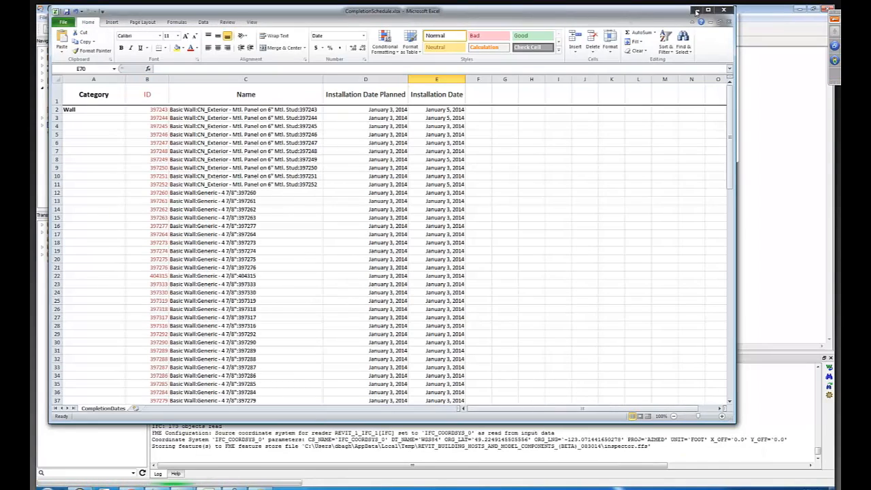
Inspect a generic wall's Name cell in Excel, then return to the FeatureMerger Parameters dialog.
left_click(245, 192)
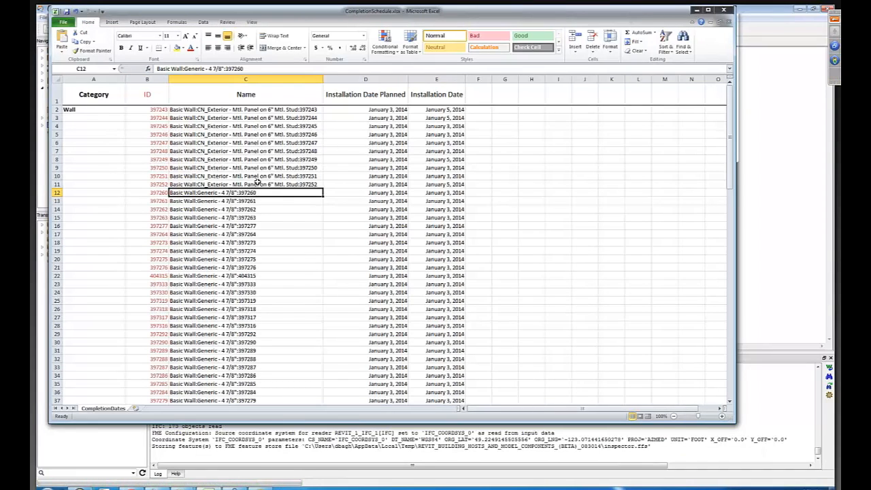
left_click(245, 183)
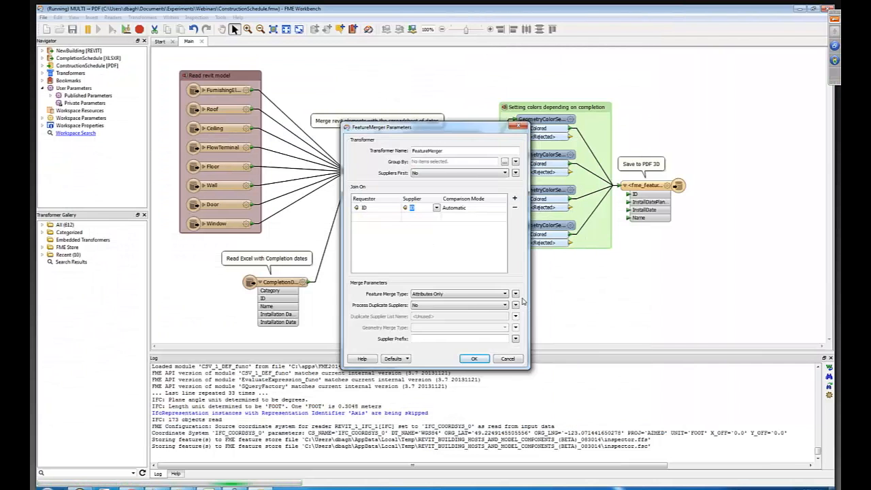
Close the FeatureMerger Parameters dialog as the translation starts generating the output PDF.
left_click(474, 358)
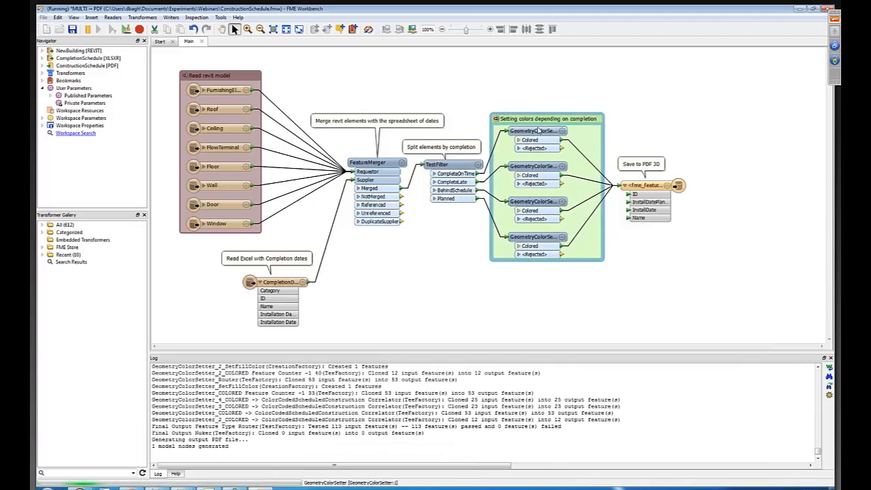
View the GeometryColorSetter Fill Color parameters and cancel each dialog unchanged.
double_click(534, 130)
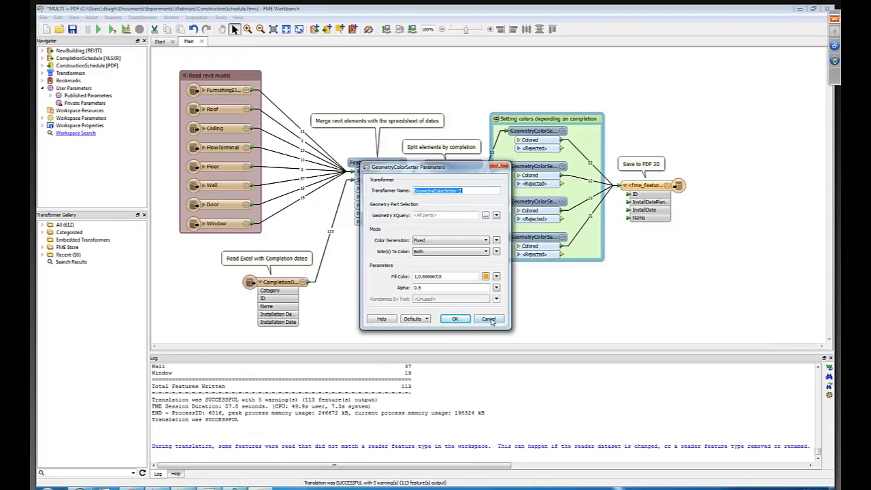
left_click(485, 276)
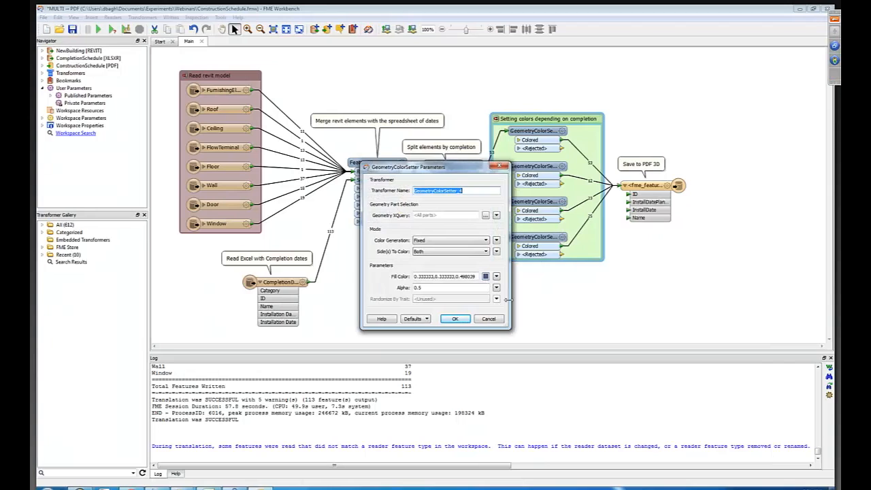
left_click(455, 318)
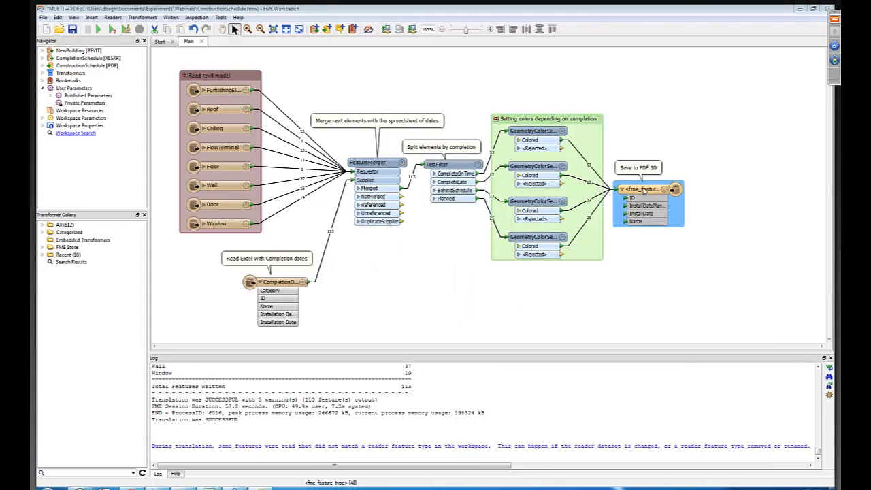
Open ConstructionSchedule.pdf from the writer's containing folder and render it as Shaded Illustration.
right_click(643, 189)
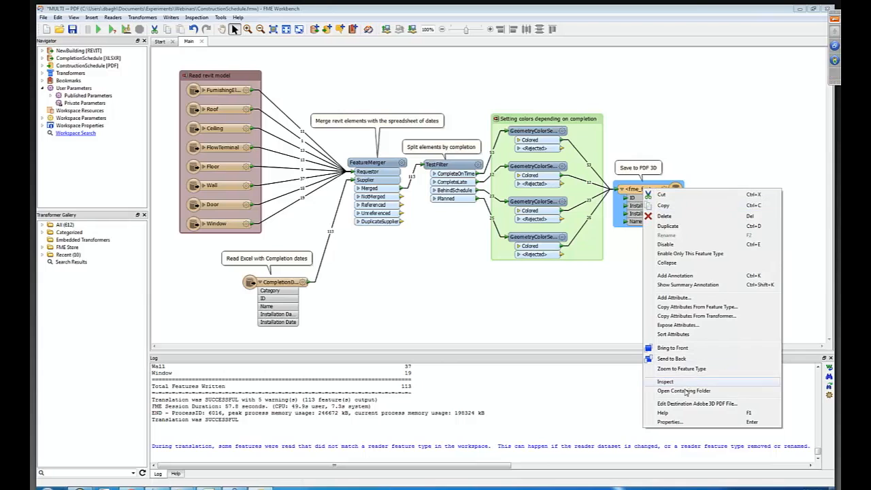
left_click(683, 390)
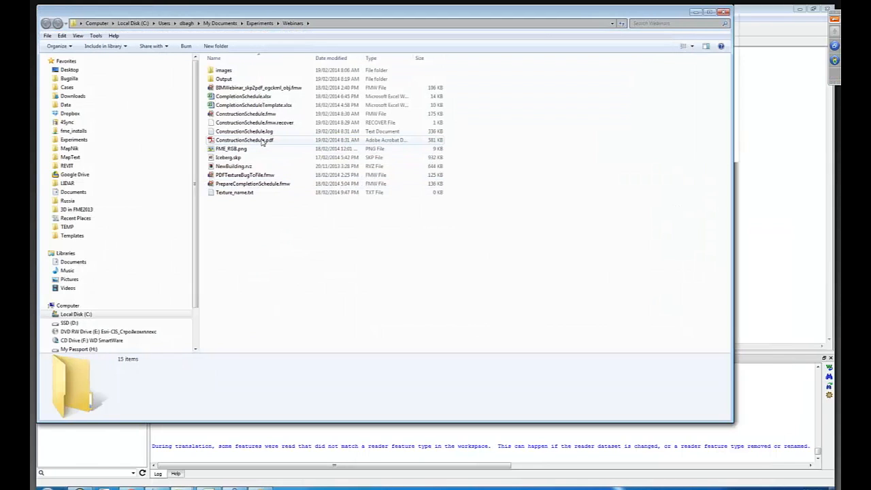
double_click(245, 139)
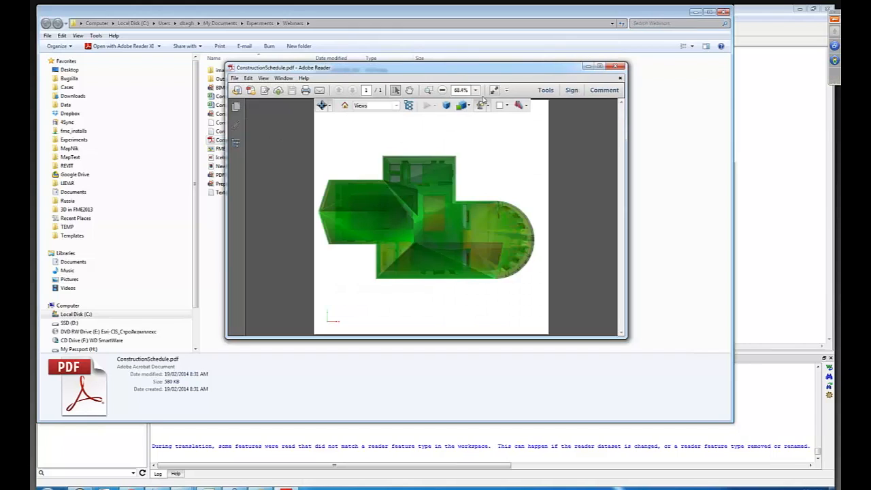
left_click(461, 105)
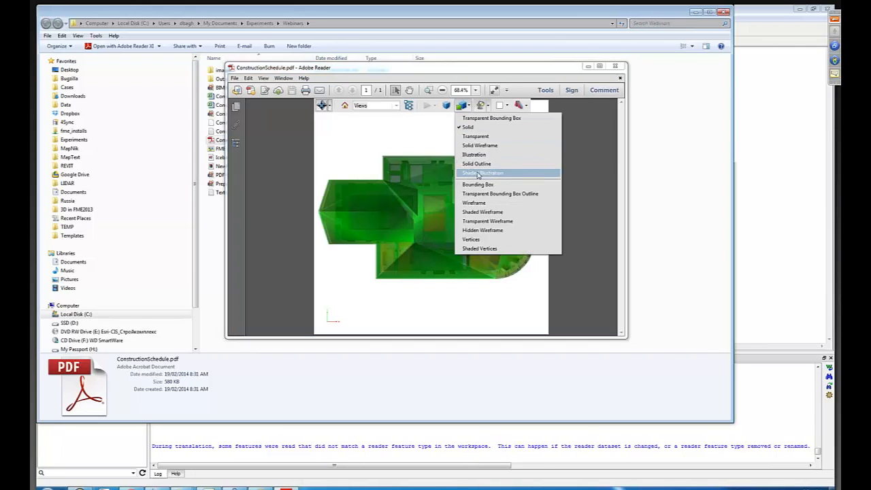
left_click(482, 172)
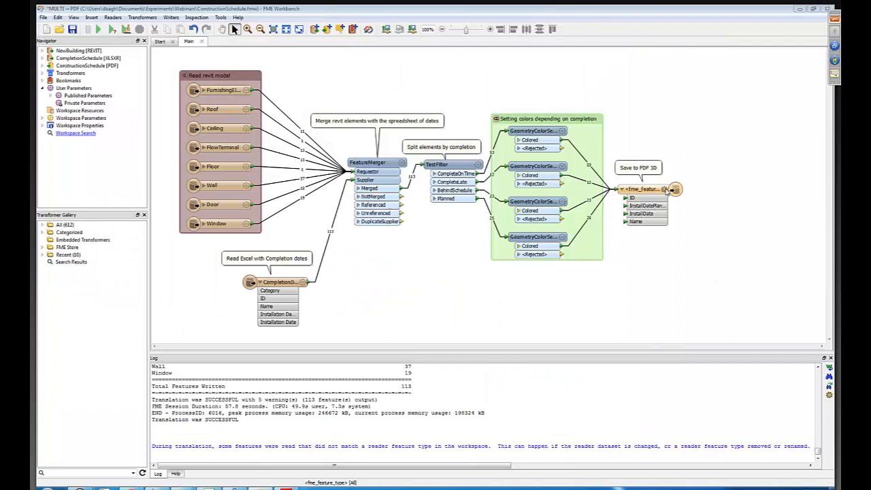
Check the PDF feature type fans out by fme_feature_type, then cancel its properties.
double_click(643, 188)
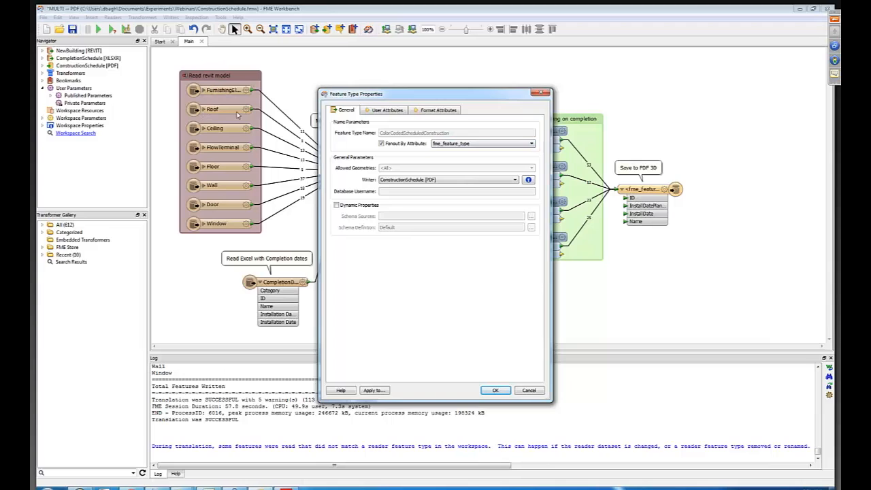
mouse_move(216, 138)
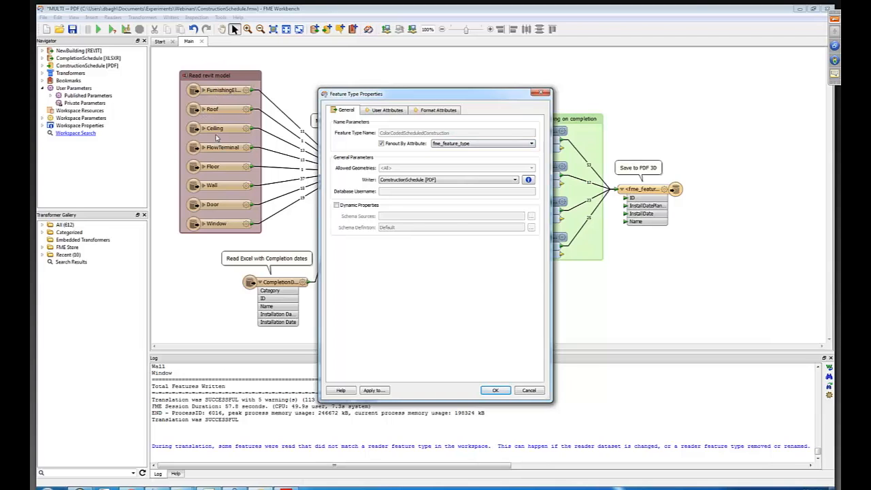
mouse_move(341, 165)
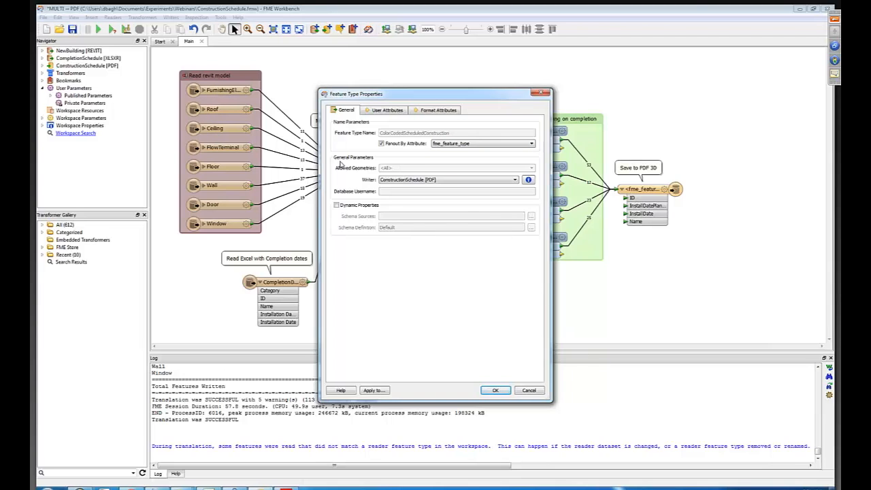
mouse_move(255, 138)
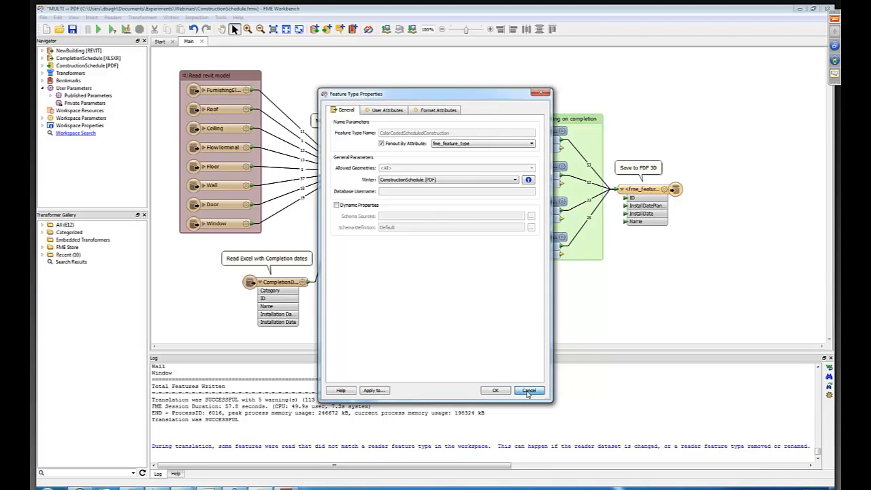
left_click(528, 390)
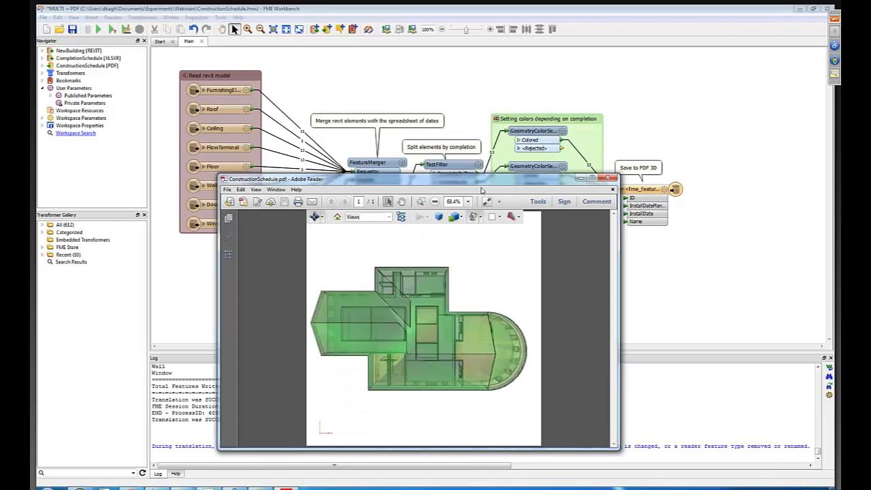
Maximize Adobe Reader, then orbit and zoom to the coloured doors, windows and fixtures.
left_click(601, 178)
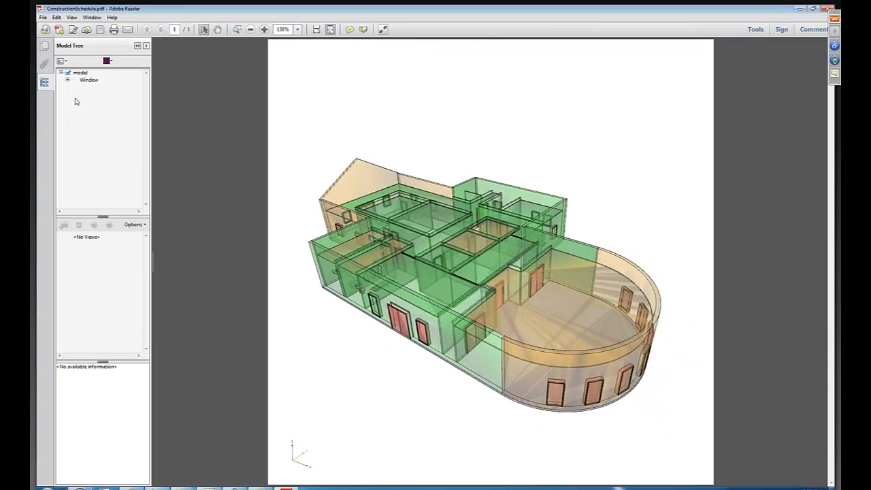
left_click_drag(490, 272, 463, 312)
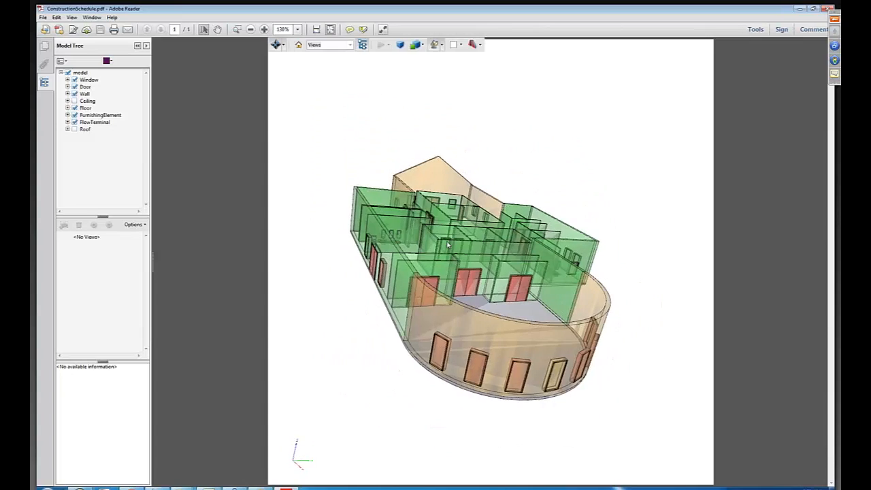
left_click_drag(447, 245, 397, 253)
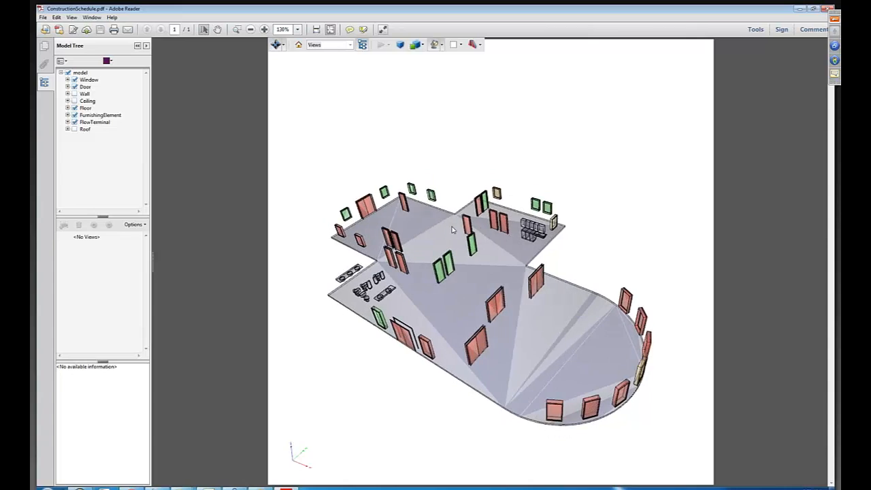
left_click_drag(453, 229, 469, 271)
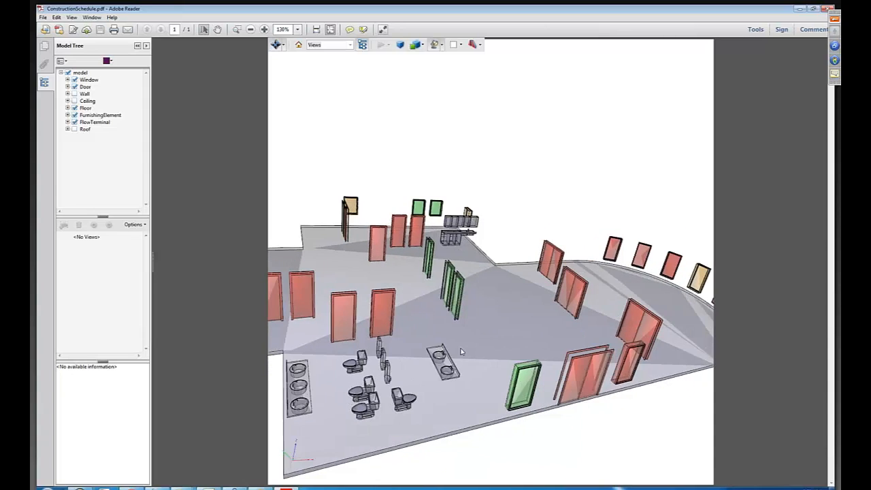
left_click_drag(461, 351, 434, 340)
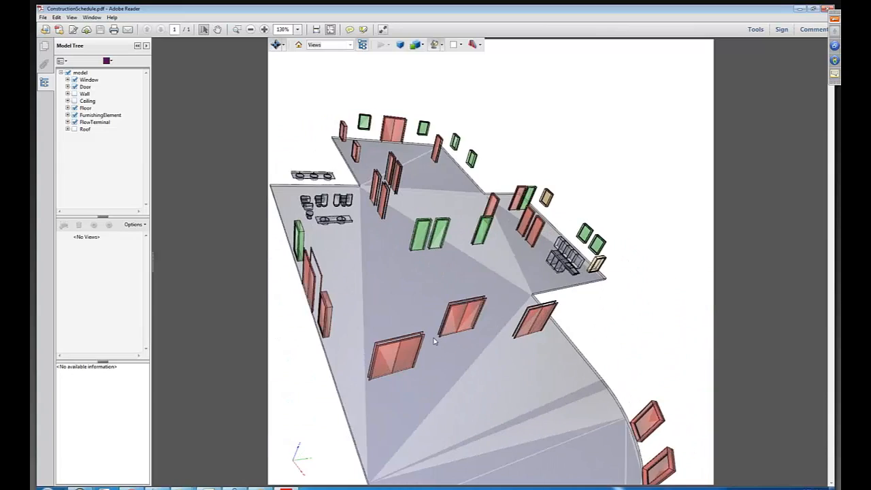